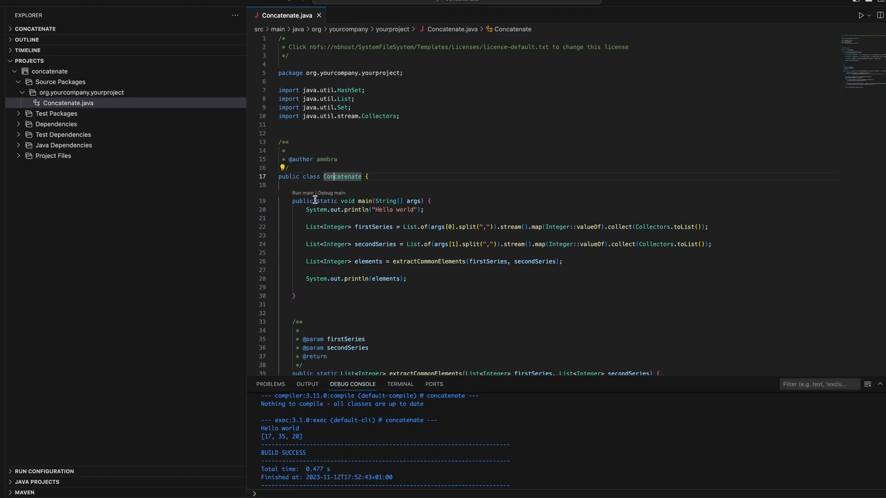
Step: Select the Concatenate class name to generate and run its ConcatenateTest suite
double_click(74, 135)
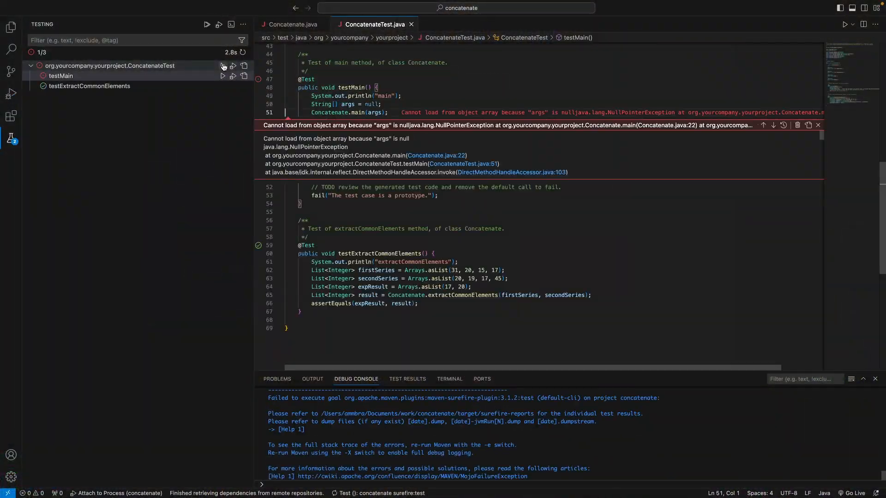
Step: Return to the Concatenate.java tab to view the extractCommonElements method
left_click(61, 76)
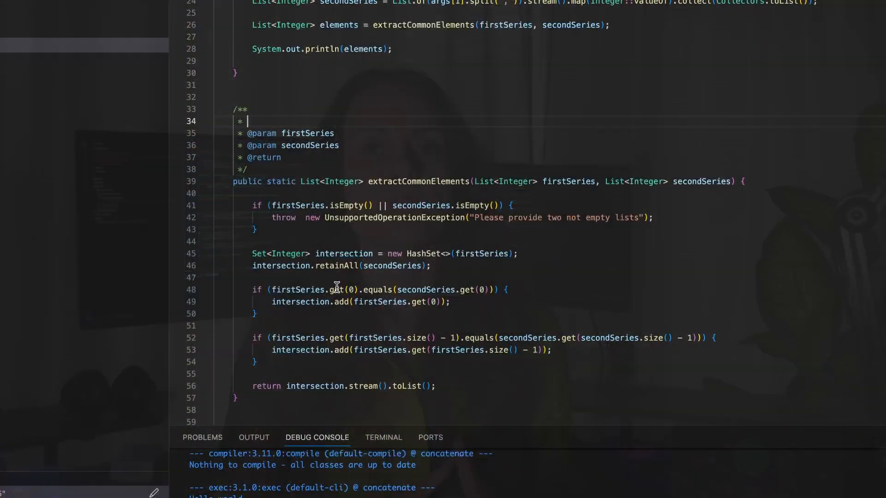
Step: Change both get(0) calls in the first-element check to getFirst()
right_click(340, 290)
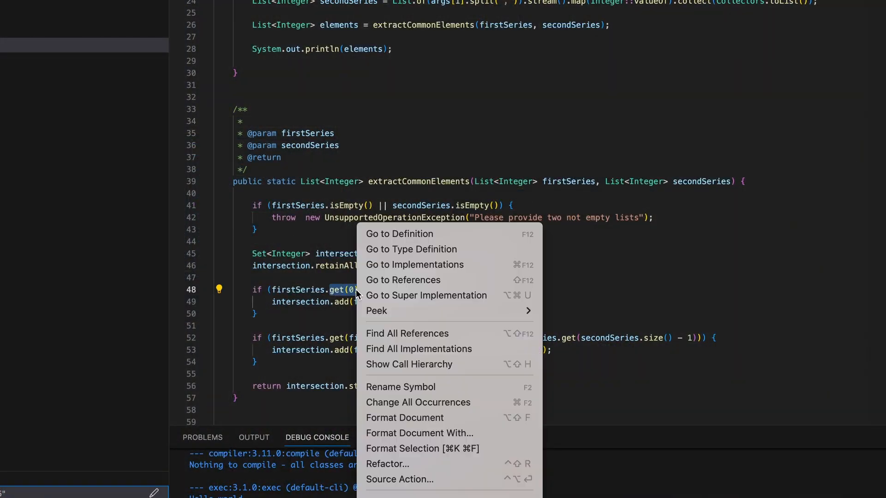
mouse_move(425, 366)
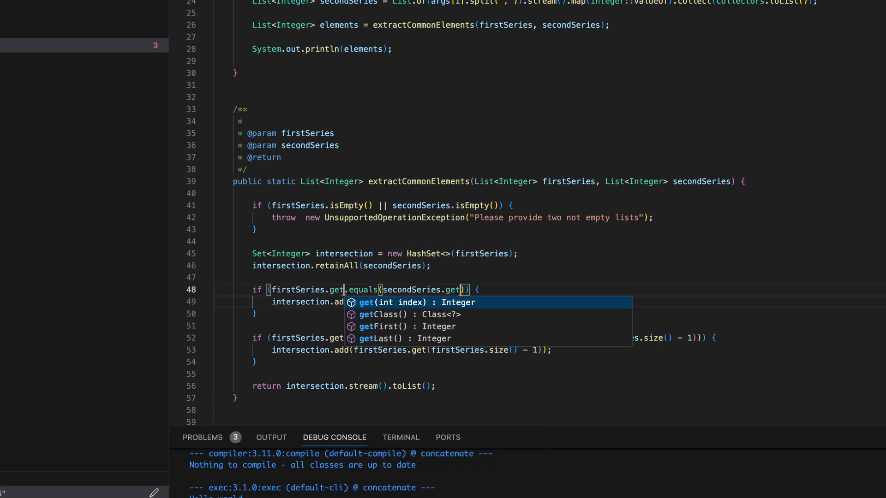
left_click(385, 326)
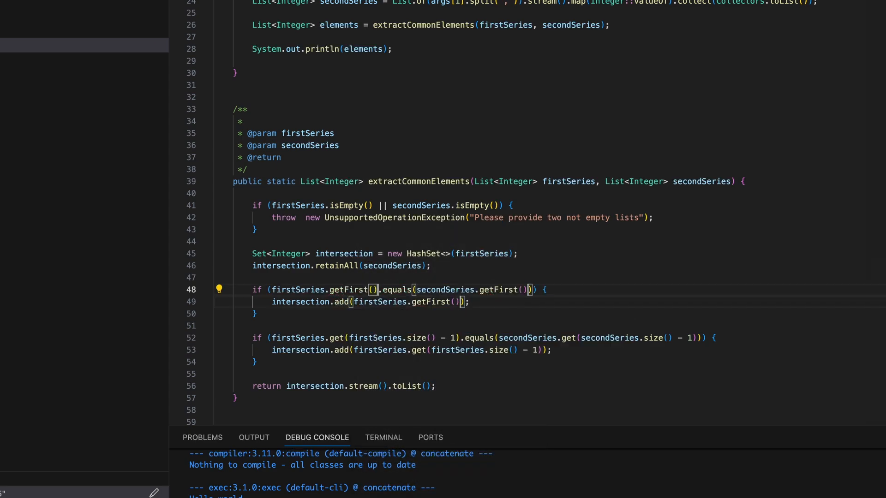